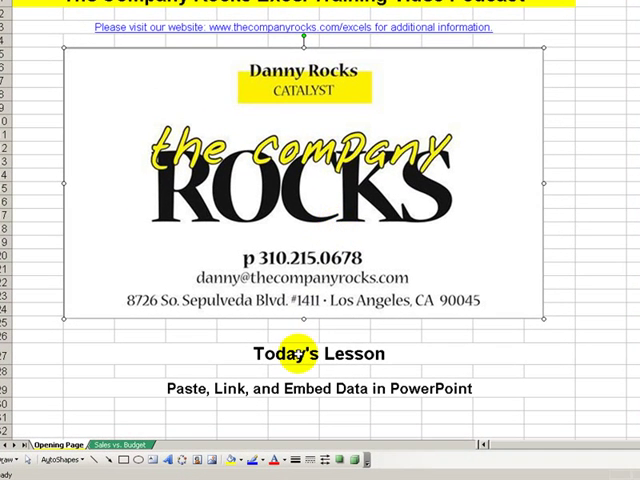
Switch to the Sales vs. Budget sheet in the 2008 sales workbook.
{"action": "left_click", "coordinate": [292, 388]}
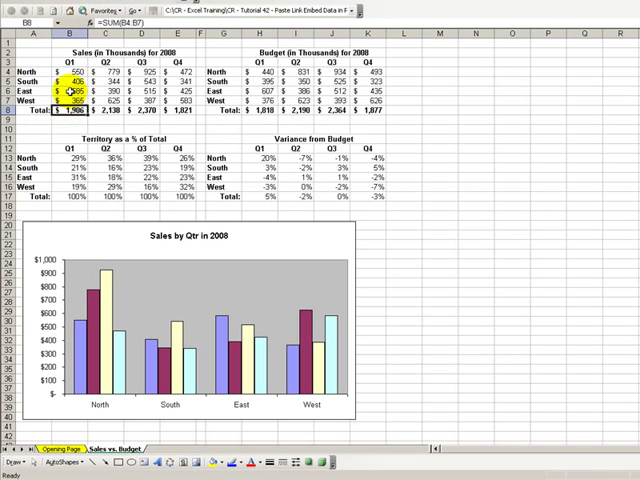
Select and copy the Sales (in Thousands) for 2008 table, A2:E8.
{"action": "left_click", "coordinate": [160, 310]}
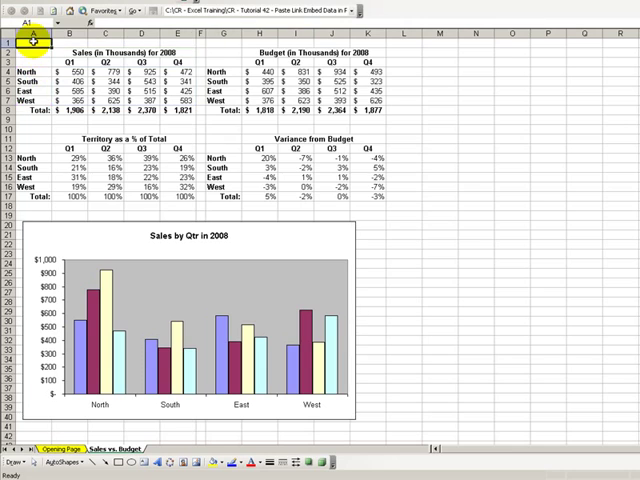
{"action": "left_click", "coordinate": [30, 52]}
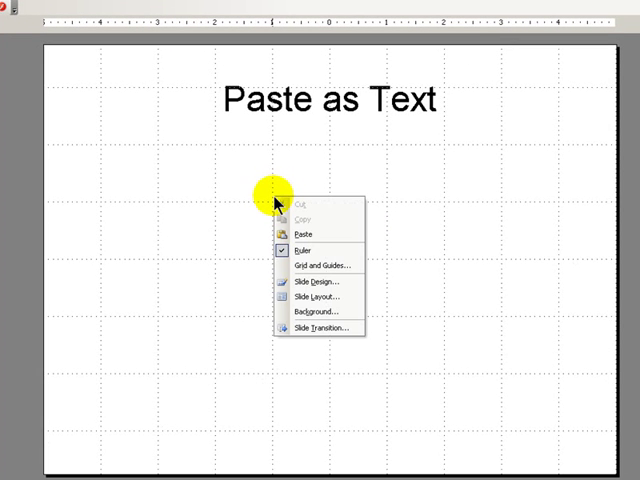
Paste the copied sales table onto the slide as Keep Text Only plain text.
{"action": "left_click", "coordinate": [304, 234]}
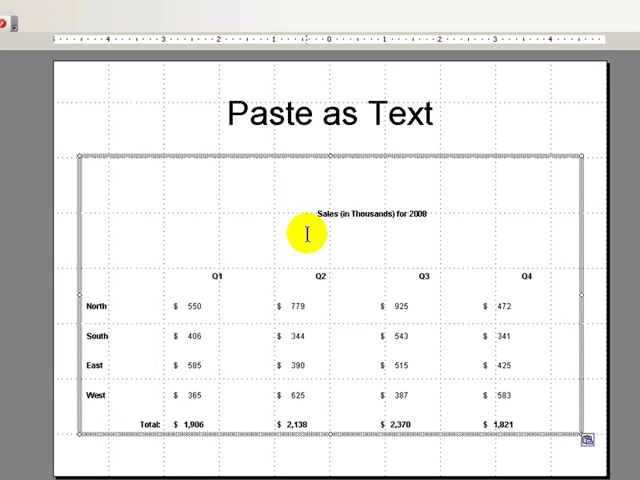
{"action": "mouse_move", "coordinate": [592, 446]}
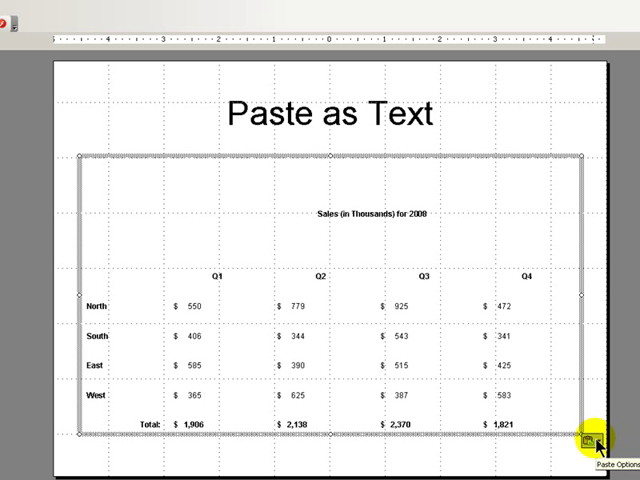
{"action": "left_click", "coordinate": [592, 444]}
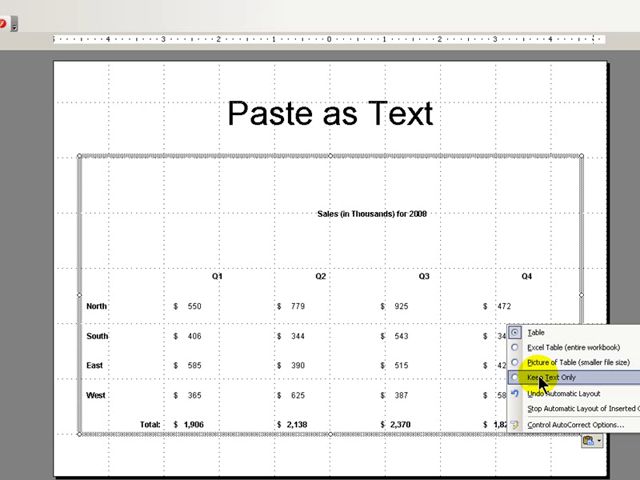
{"action": "left_click", "coordinate": [548, 376]}
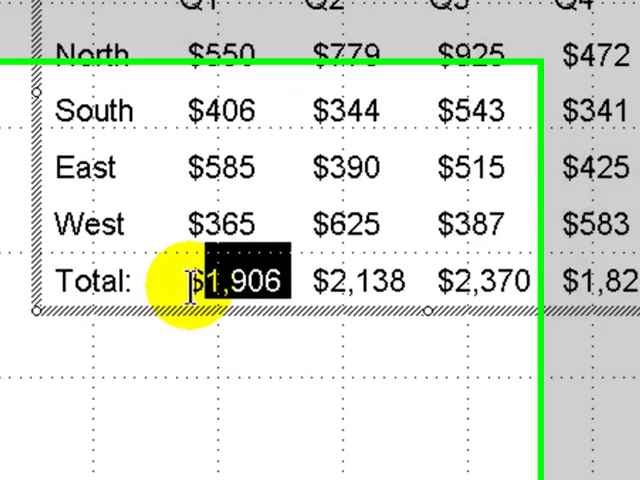
{"action": "scroll", "scroll_direction": "up", "scroll_amount": 3}
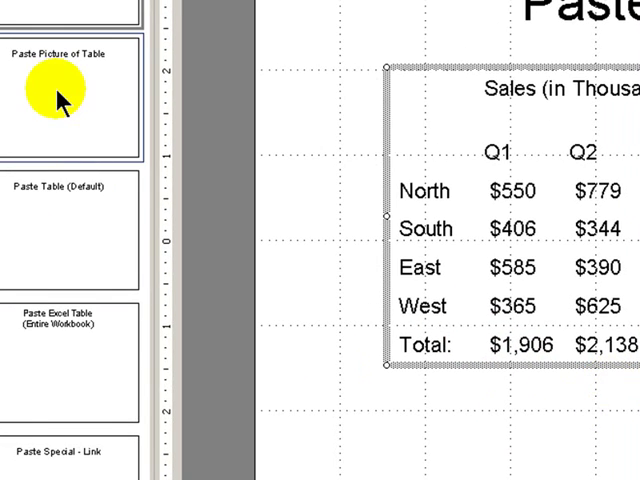
Paste the sales data onto the Paste Picture of Table slide as a Picture of Table.
{"action": "left_click", "coordinate": [64, 90]}
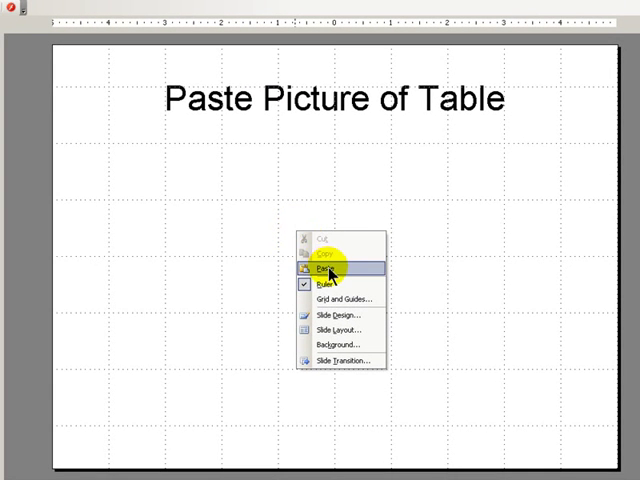
{"action": "left_click", "coordinate": [324, 270]}
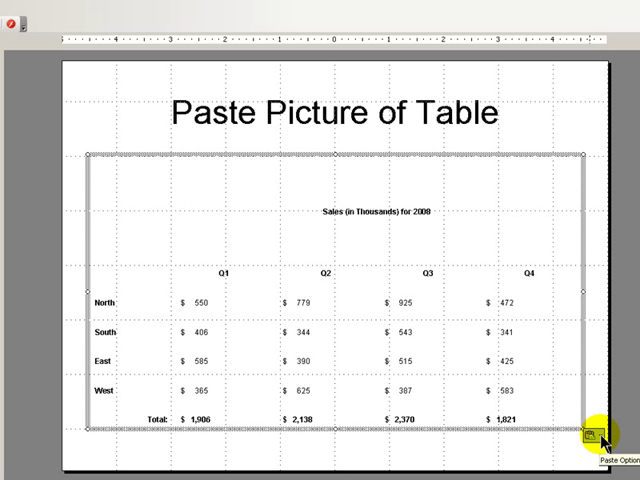
{"action": "left_click", "coordinate": [596, 440]}
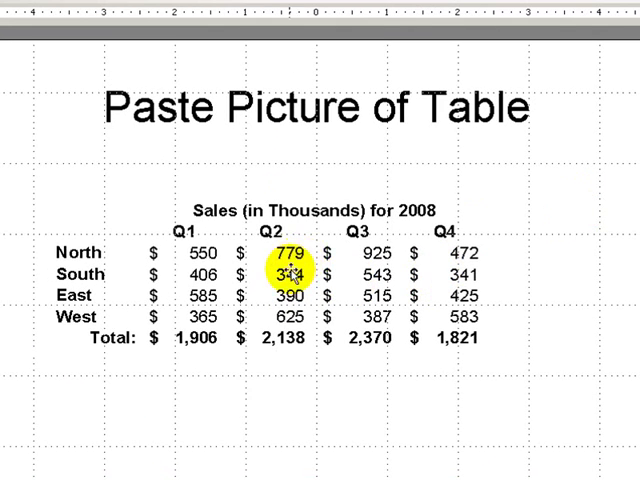
{"action": "left_click", "coordinate": [288, 276]}
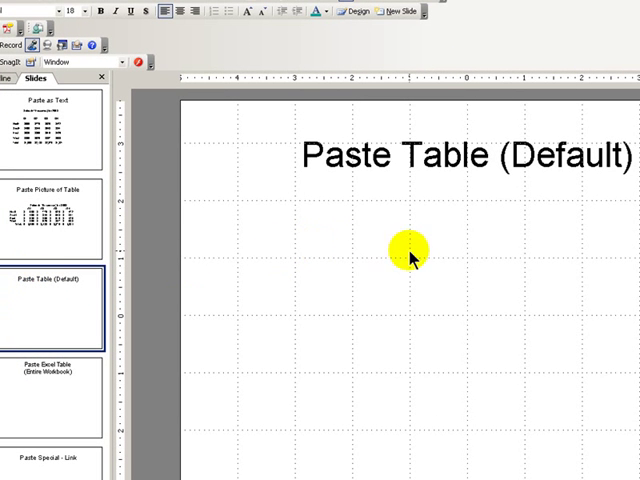
Paste the sales data as a default PowerPoint table and adjust its cells.
{"action": "right_click", "coordinate": [418, 258]}
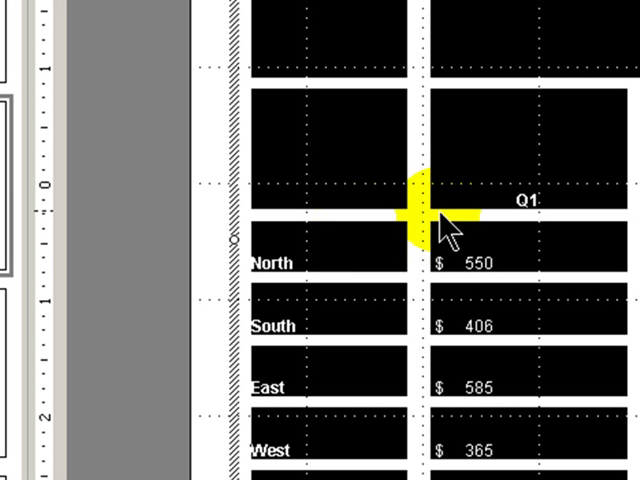
{"action": "scroll", "scroll_direction": "right", "scroll_amount": 3}
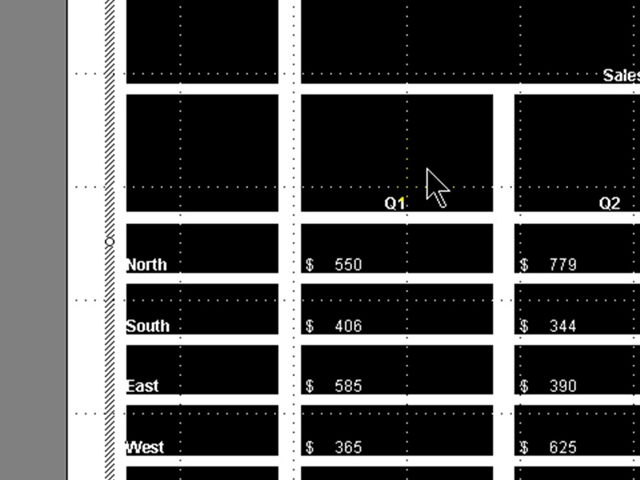
{"action": "left_click", "coordinate": [350, 264]}
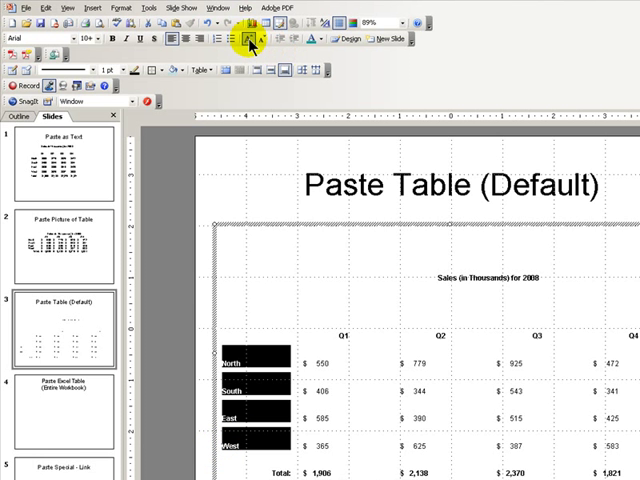
{"action": "left_click", "coordinate": [244, 40]}
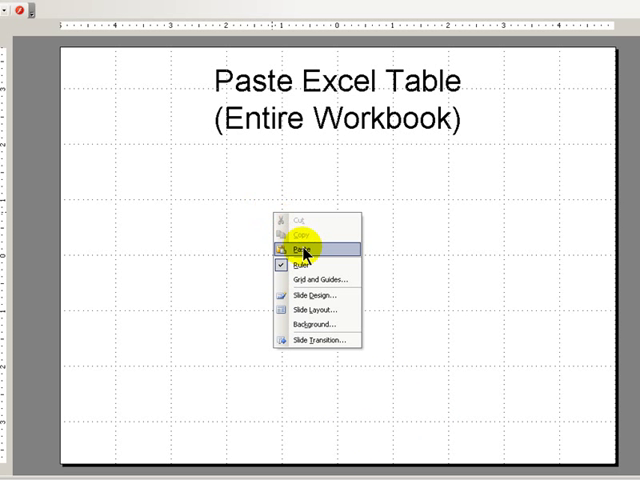
Paste the sales data as an Excel Table (entire workbook) embedded object.
{"action": "left_click", "coordinate": [302, 248]}
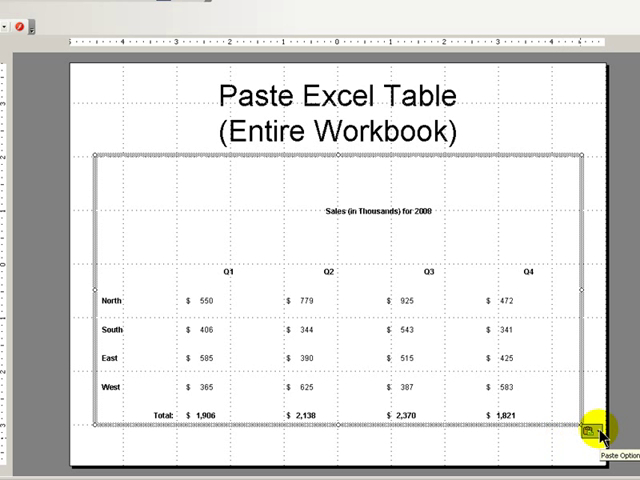
{"action": "left_click", "coordinate": [590, 432]}
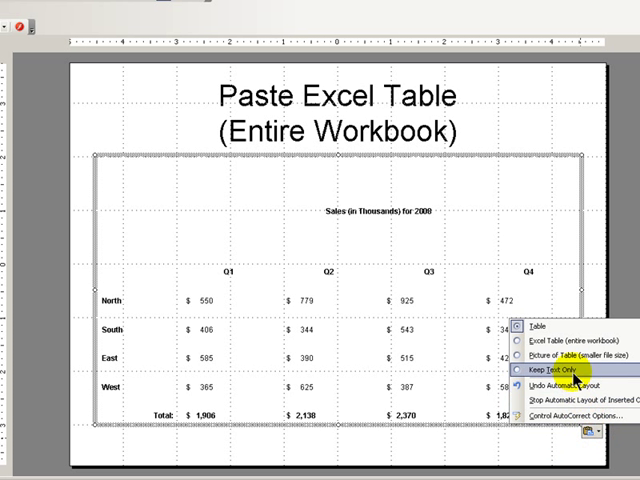
{"action": "mouse_move", "coordinate": [560, 340]}
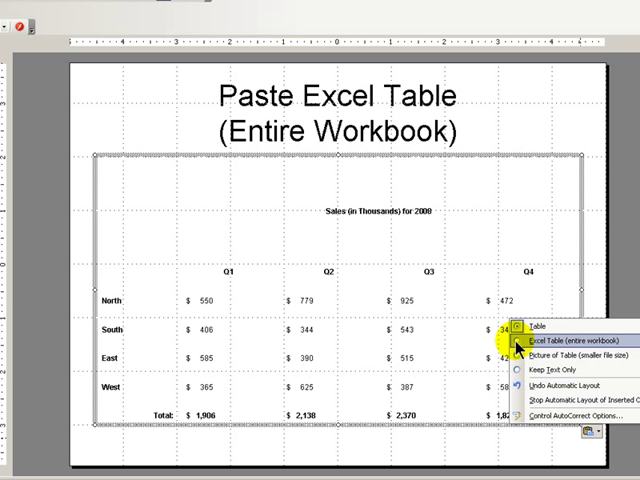
{"action": "left_click", "coordinate": [568, 340]}
{"action": "type", "text": "=Aveage(B4:B7)"}
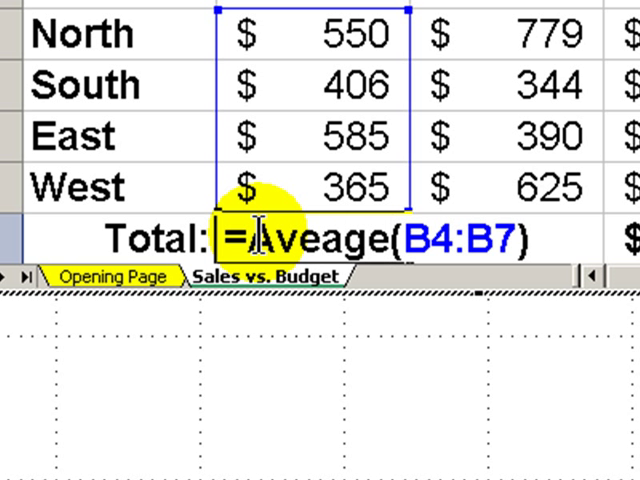
Confirm the =AVERAGE(B4:B7) total so the Total row shows 477, 535, 593, 455.
{"action": "key", "text": "Return"}
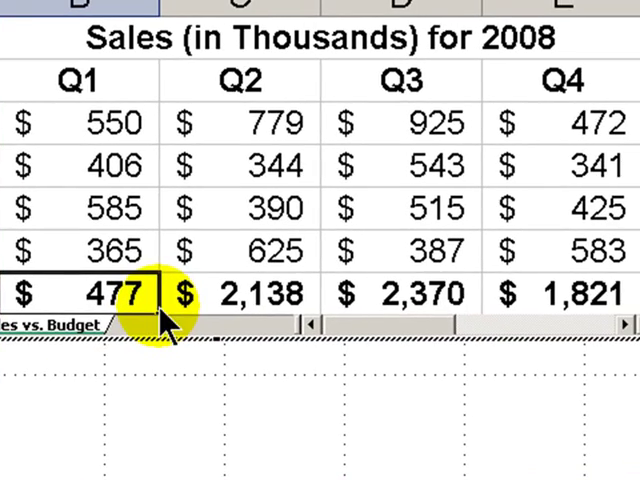
{"action": "scroll", "scroll_direction": "down", "scroll_amount": 3}
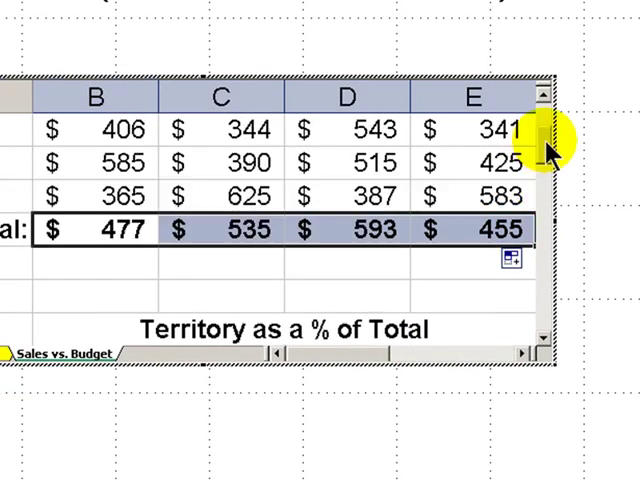
{"action": "scroll", "scroll_direction": "up", "scroll_amount": 3}
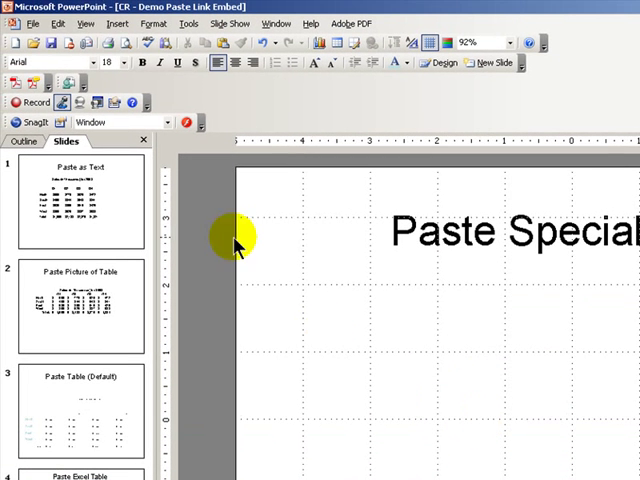
Paste Special the table as a linked Microsoft Office Excel Worksheet Object.
{"action": "left_click", "coordinate": [56, 24]}
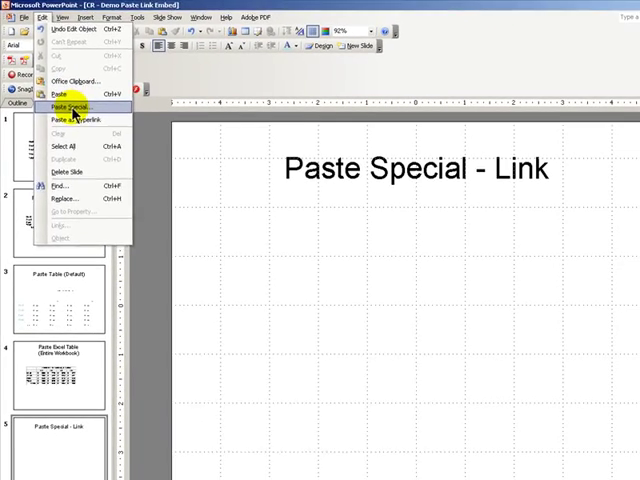
{"action": "left_click", "coordinate": [64, 106]}
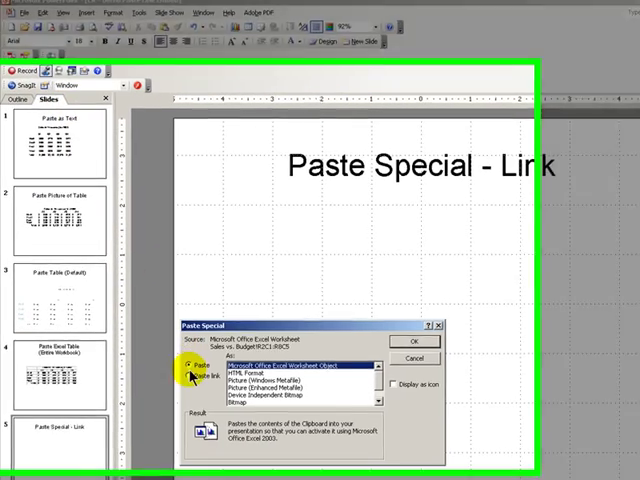
{"action": "left_click", "coordinate": [196, 374]}
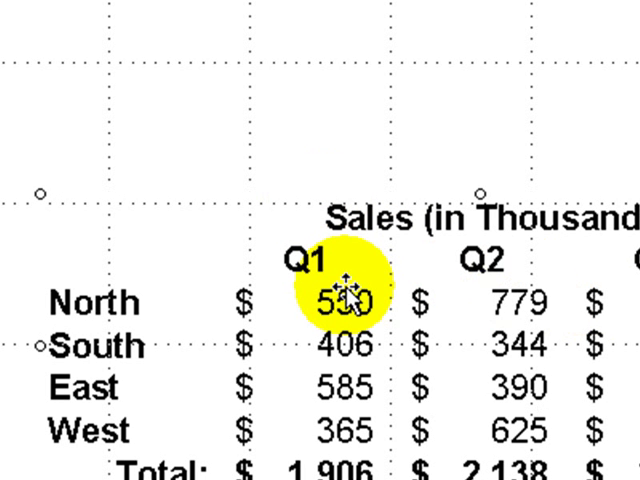
{"action": "mouse_move", "coordinate": [344, 304]}
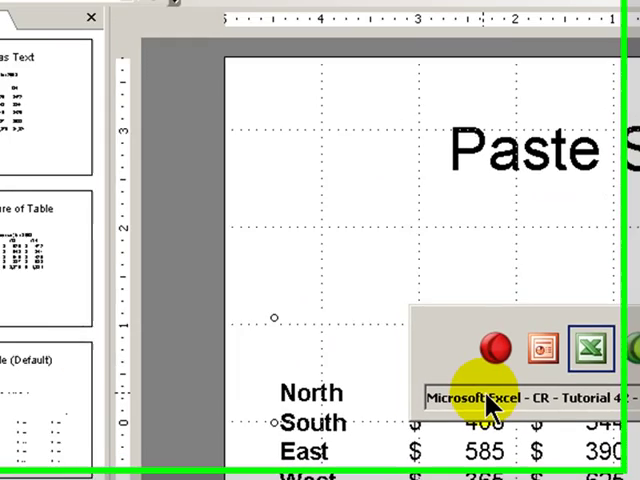
Back in Excel, change North's Q1 sales figure in B4 from 550 to 1000.
{"action": "left_click", "coordinate": [500, 396]}
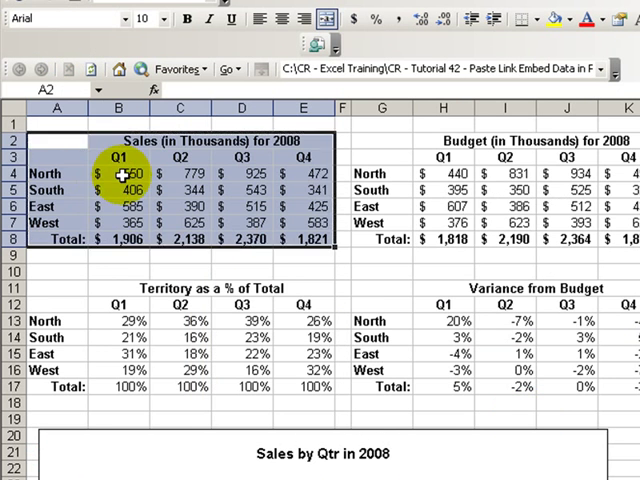
{"action": "left_click", "coordinate": [118, 174]}
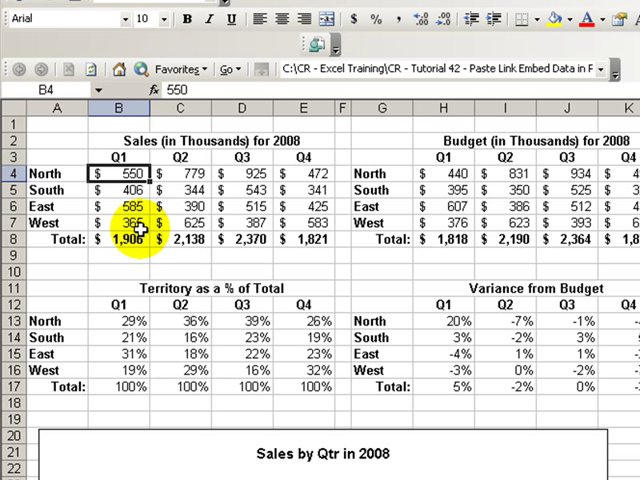
{"action": "type", "text": "1000"}
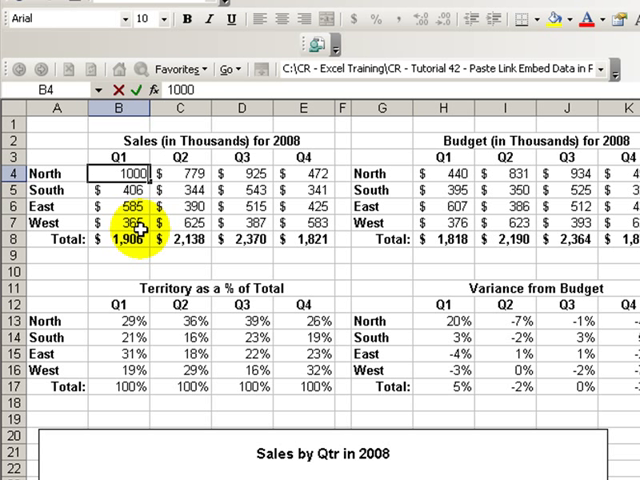